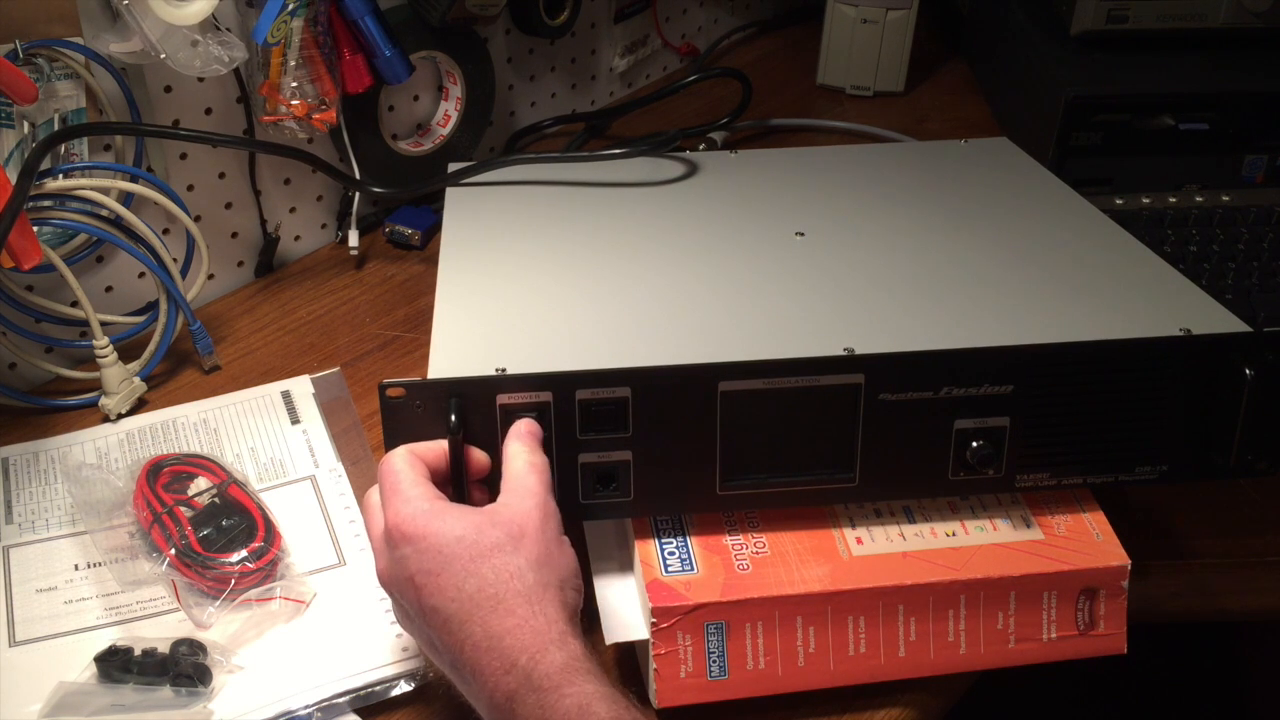
Power the repeater on and enter the station ID keyboard from the 144.000/145.000 display
{"action": "left_click", "coordinate": [524, 410]}
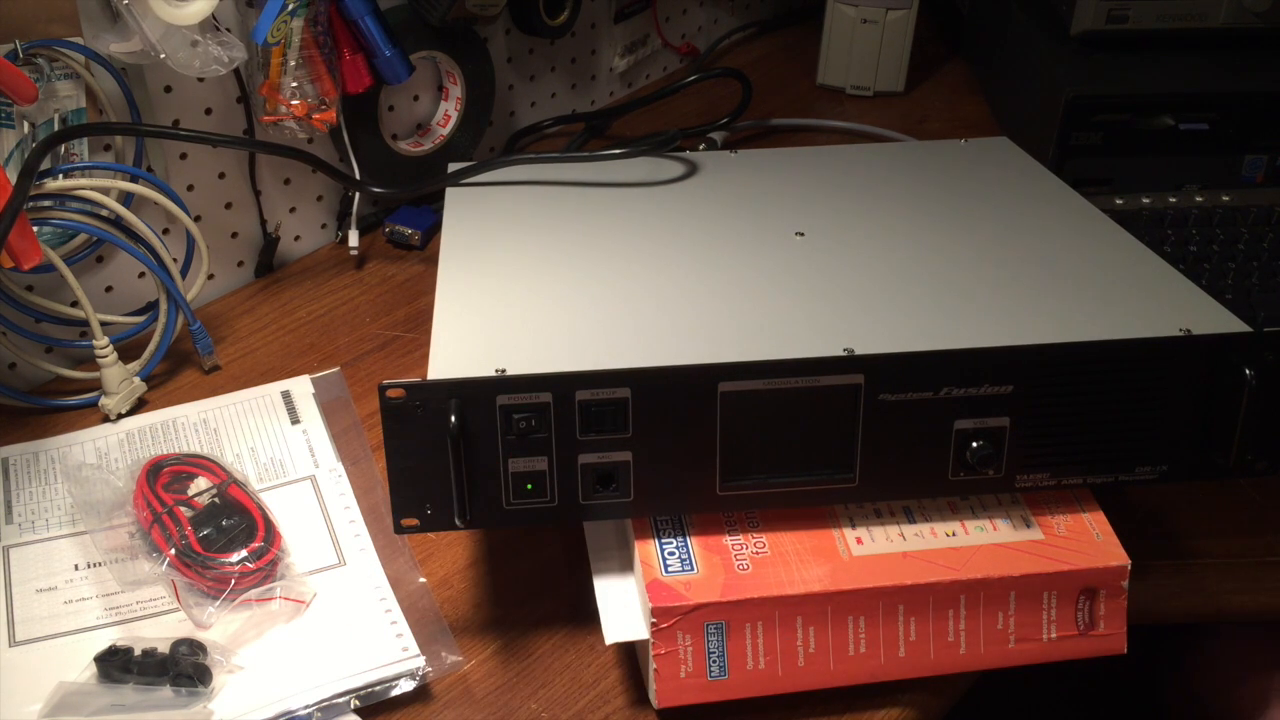
{"action": "left_click", "coordinate": [528, 424]}
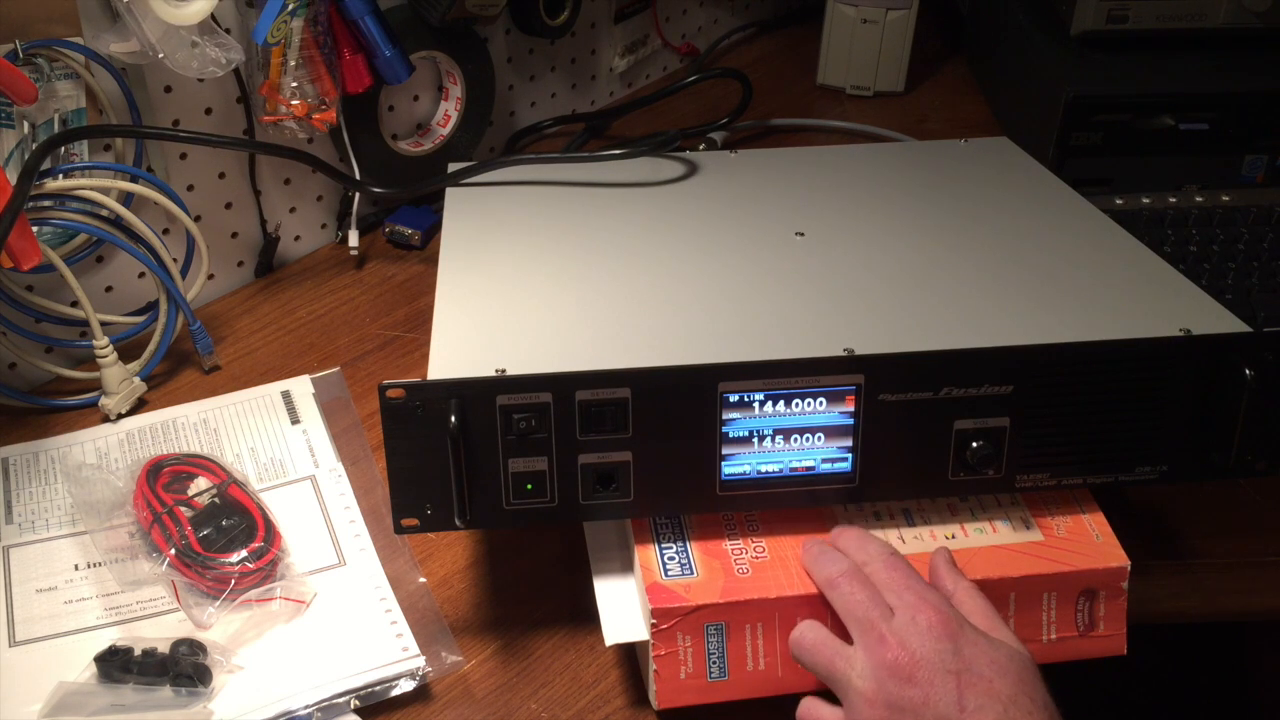
{"action": "left_click", "coordinate": [780, 470]}
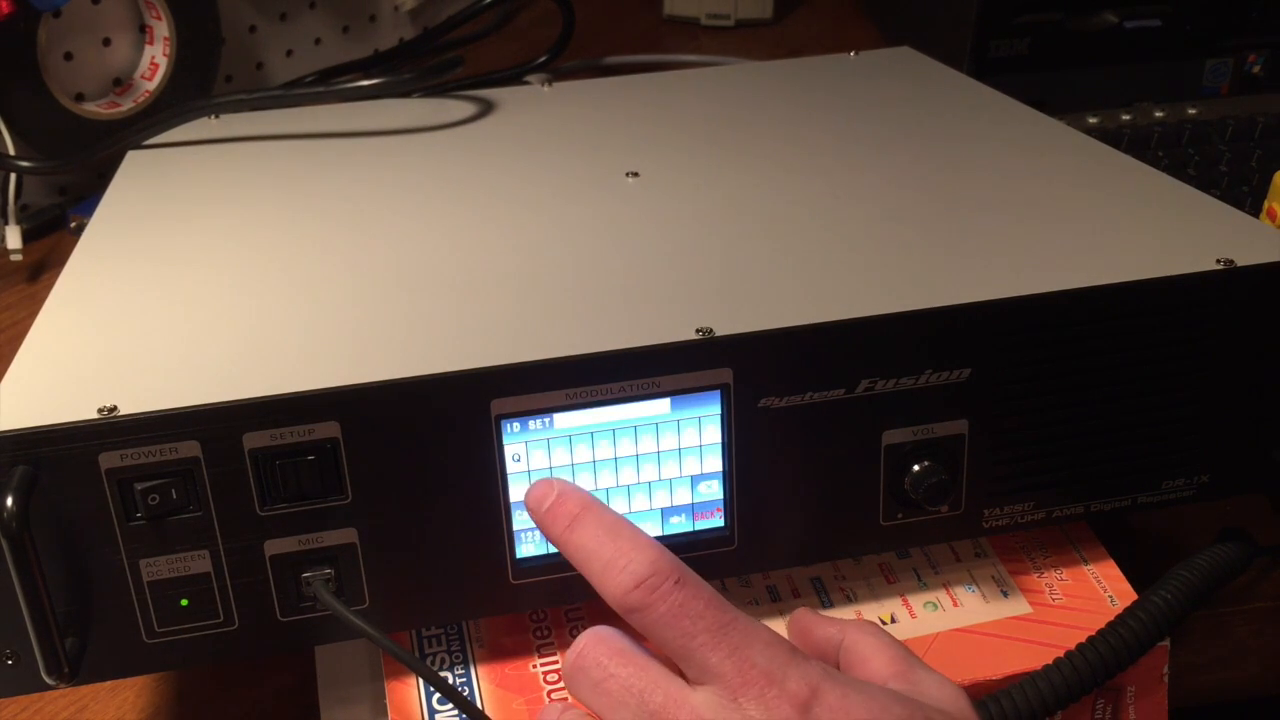
Enter the club call sign characters, switching character sets, and confirm it with ENT
{"action": "left_click", "coordinate": [536, 456]}
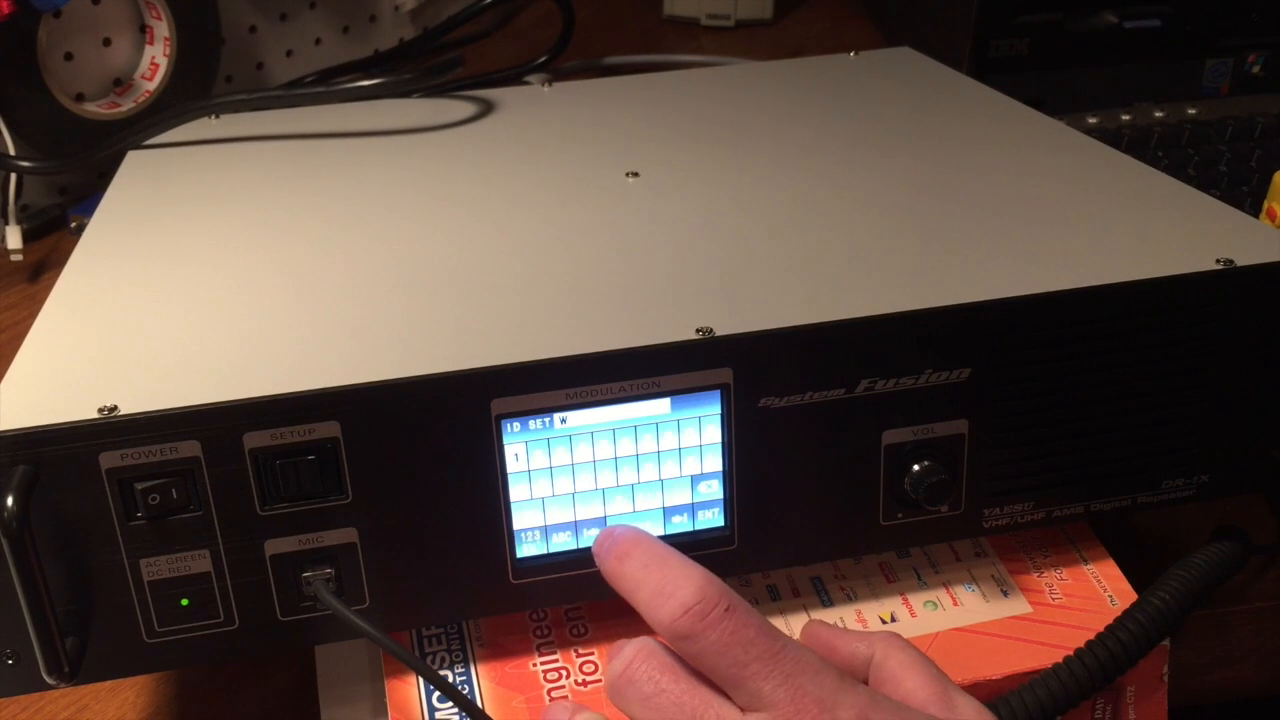
{"action": "left_click", "coordinate": [660, 440]}
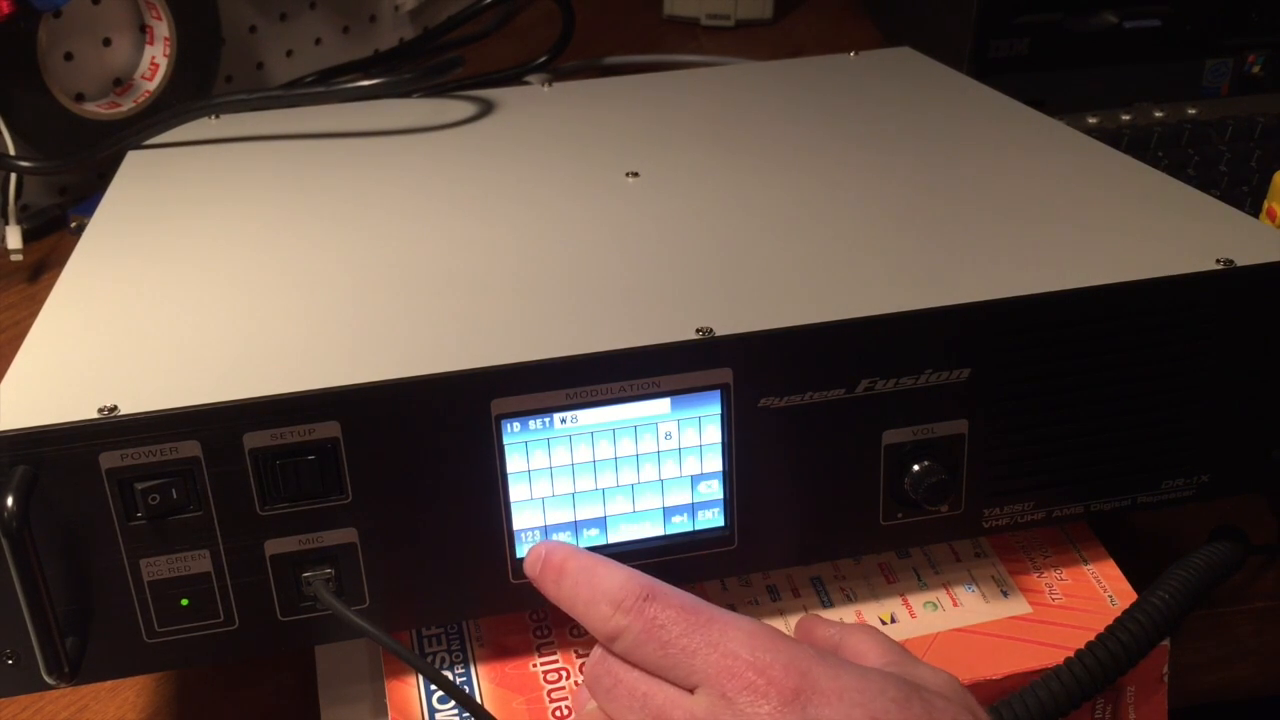
{"action": "left_click", "coordinate": [560, 540]}
{"action": "type", "text": "ODR"}
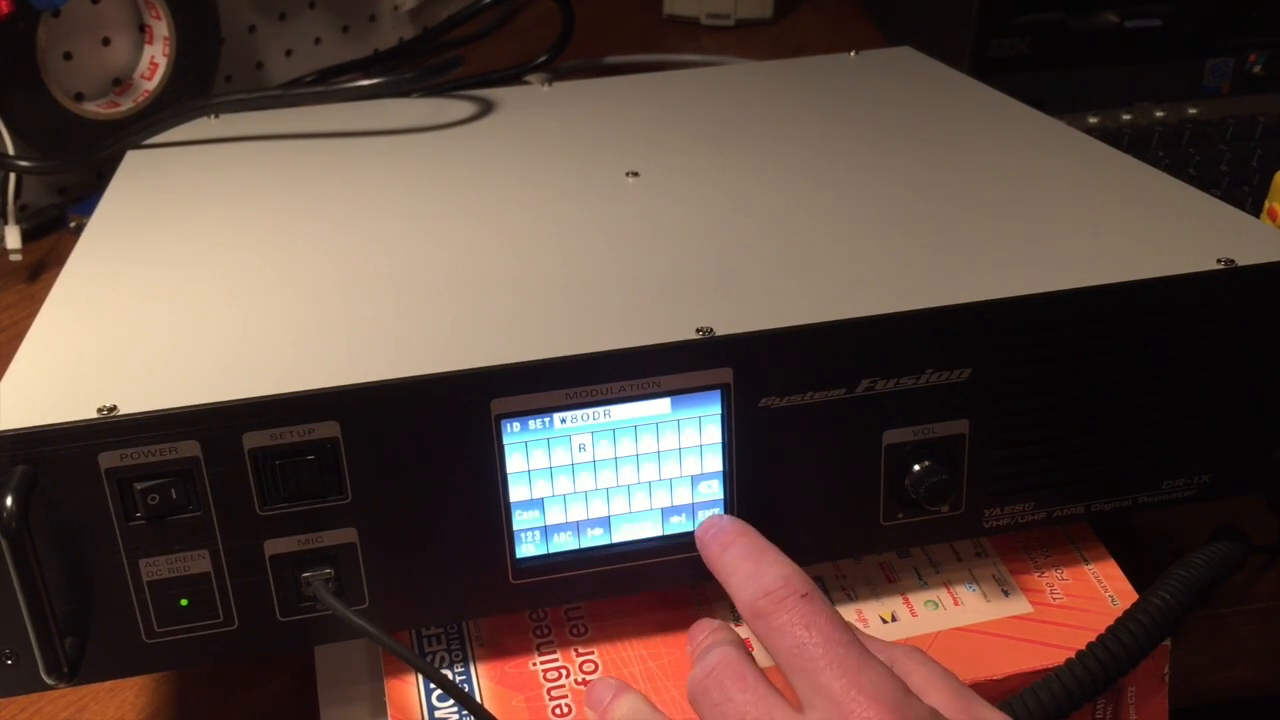
{"action": "left_click", "coordinate": [690, 536]}
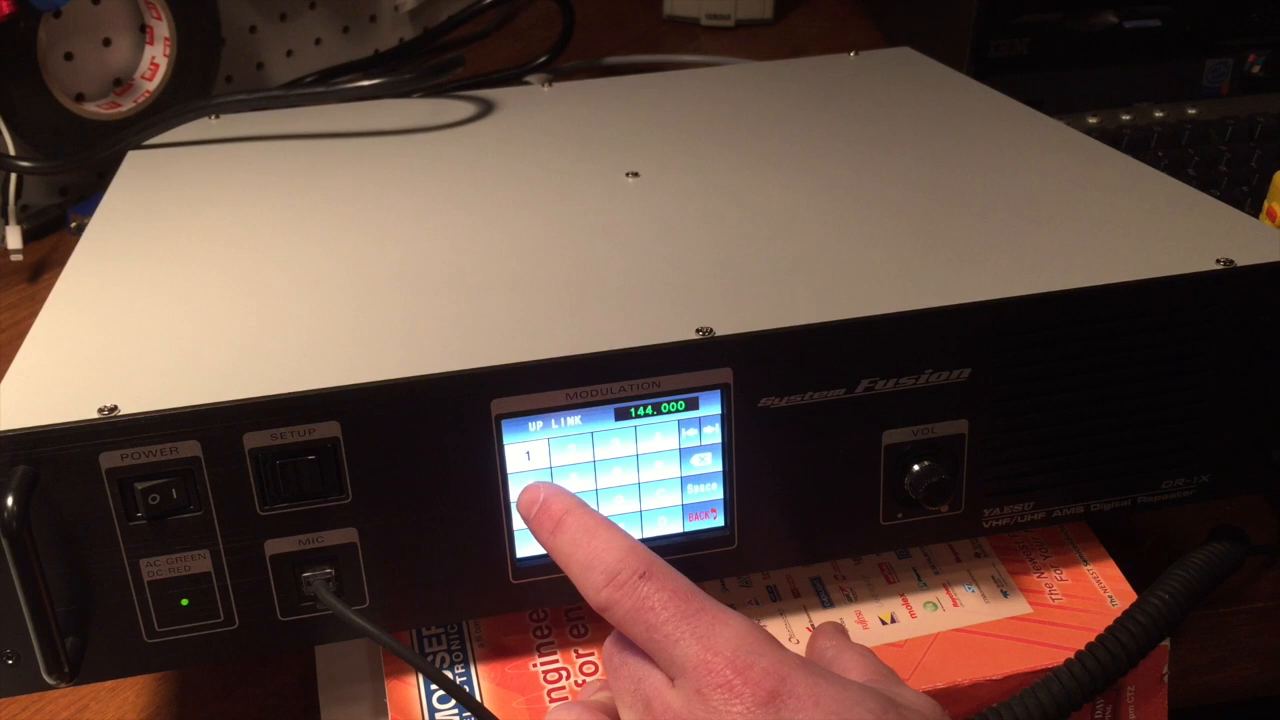
Key in uplink 449.5125, then begin the 444.5125 downlink entry
{"action": "left_click", "coordinate": [616, 504]}
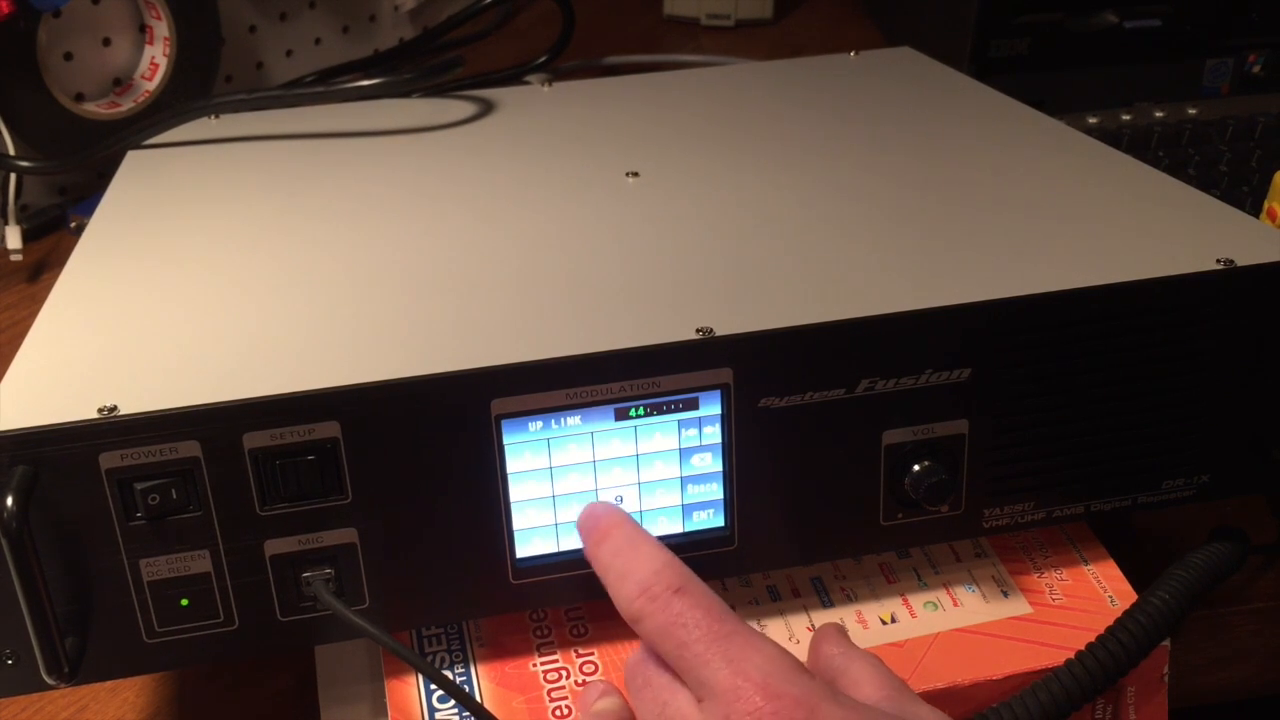
{"action": "left_click", "coordinate": [572, 450]}
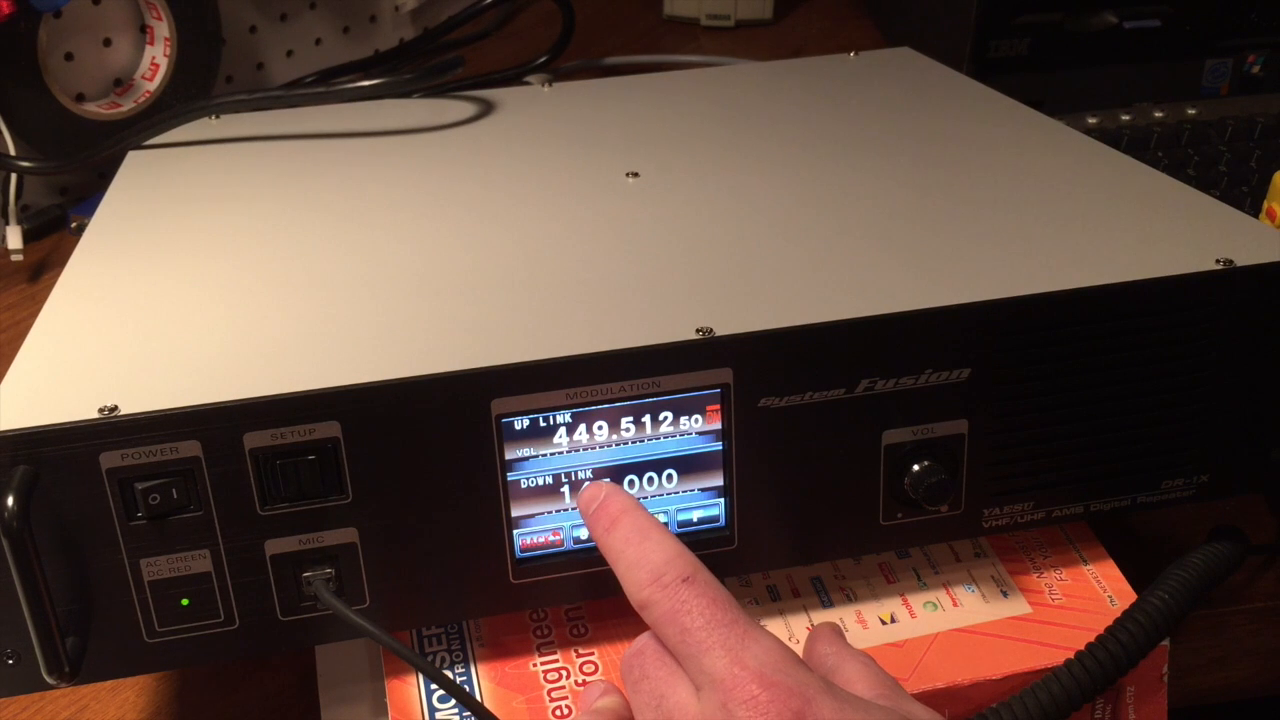
{"action": "left_click", "coordinate": [590, 490]}
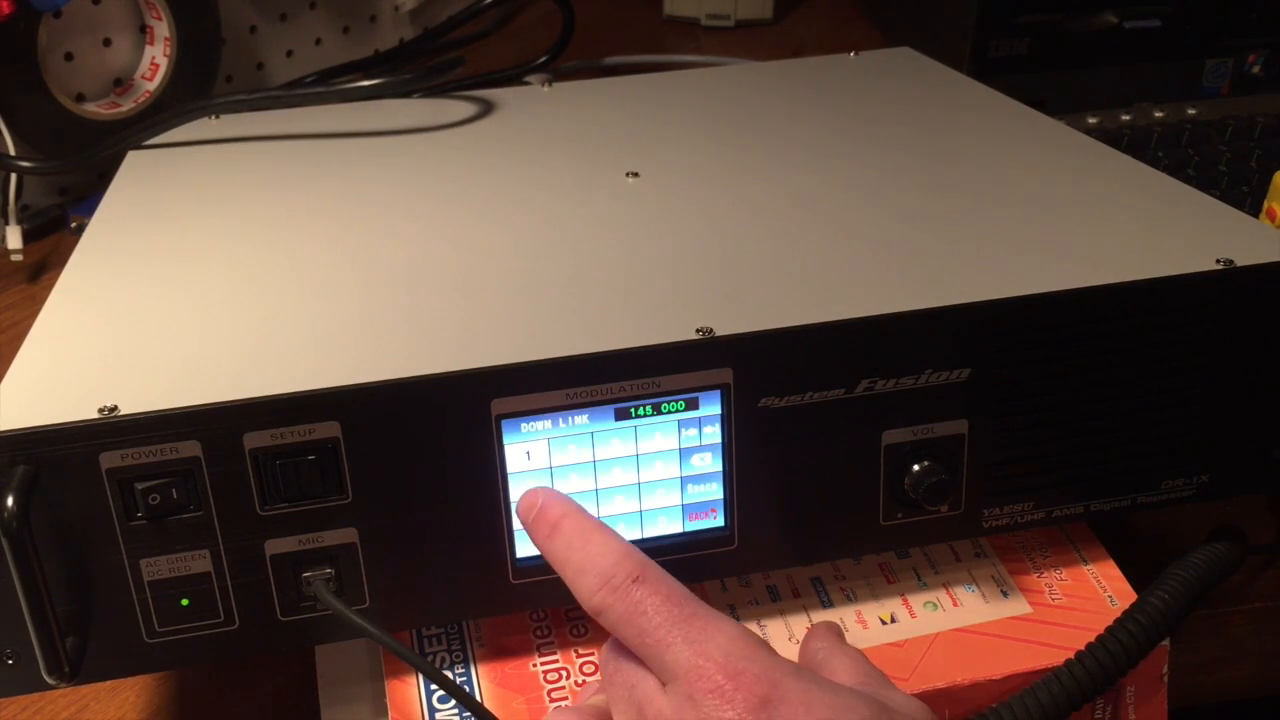
{"action": "left_click", "coordinate": [560, 490]}
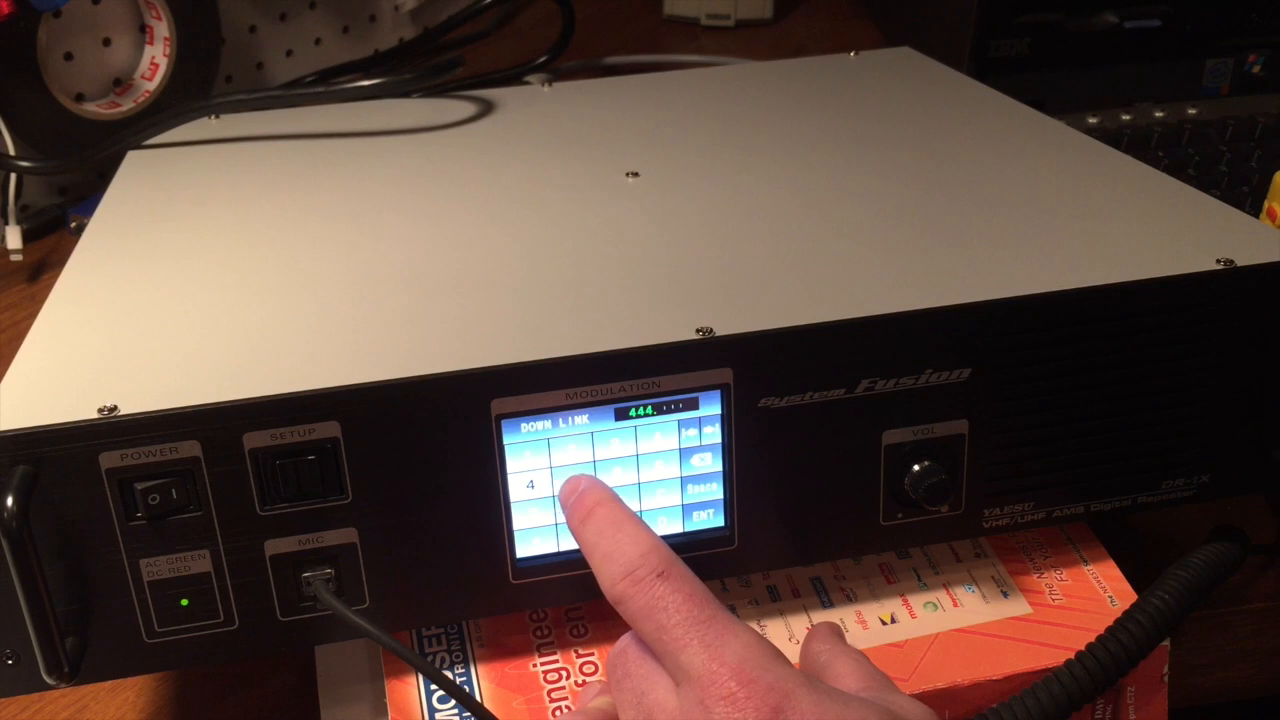
{"action": "left_click", "coordinate": [704, 520]}
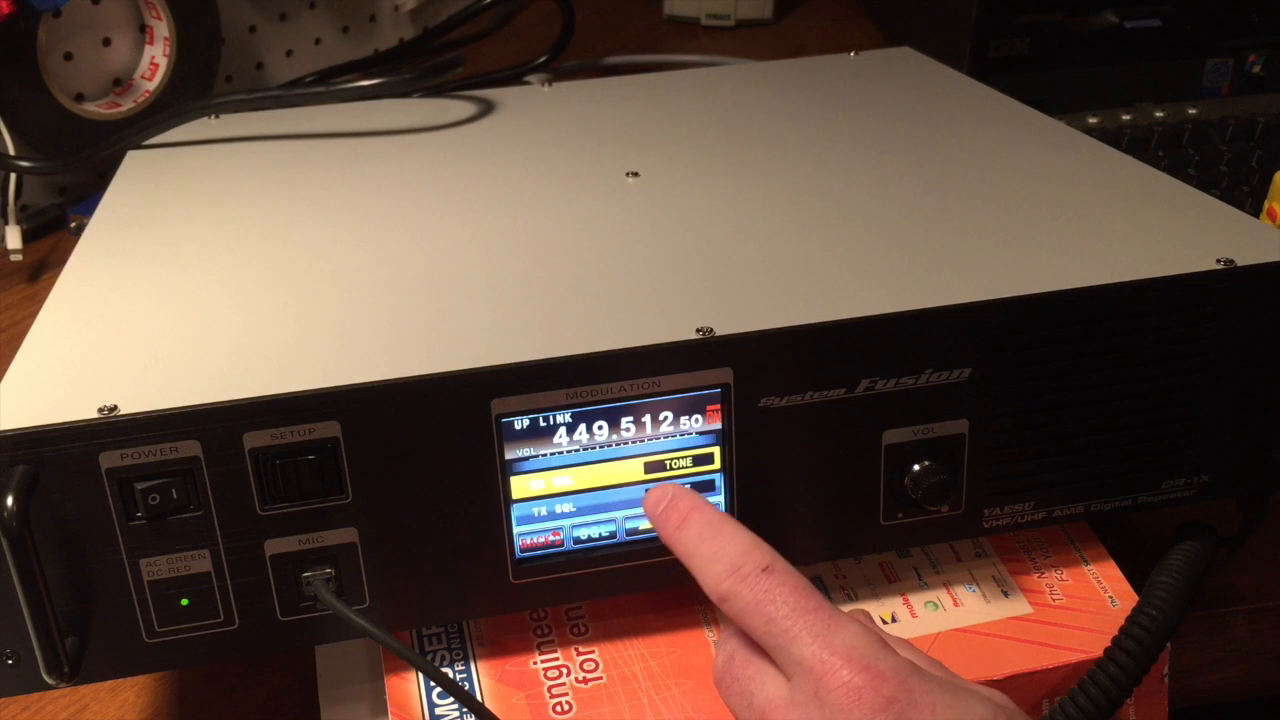
Set RX squelch to TONE at 103.5 Hz and CW ID at 20 wd/min, then back
{"action": "left_click", "coordinate": [678, 462]}
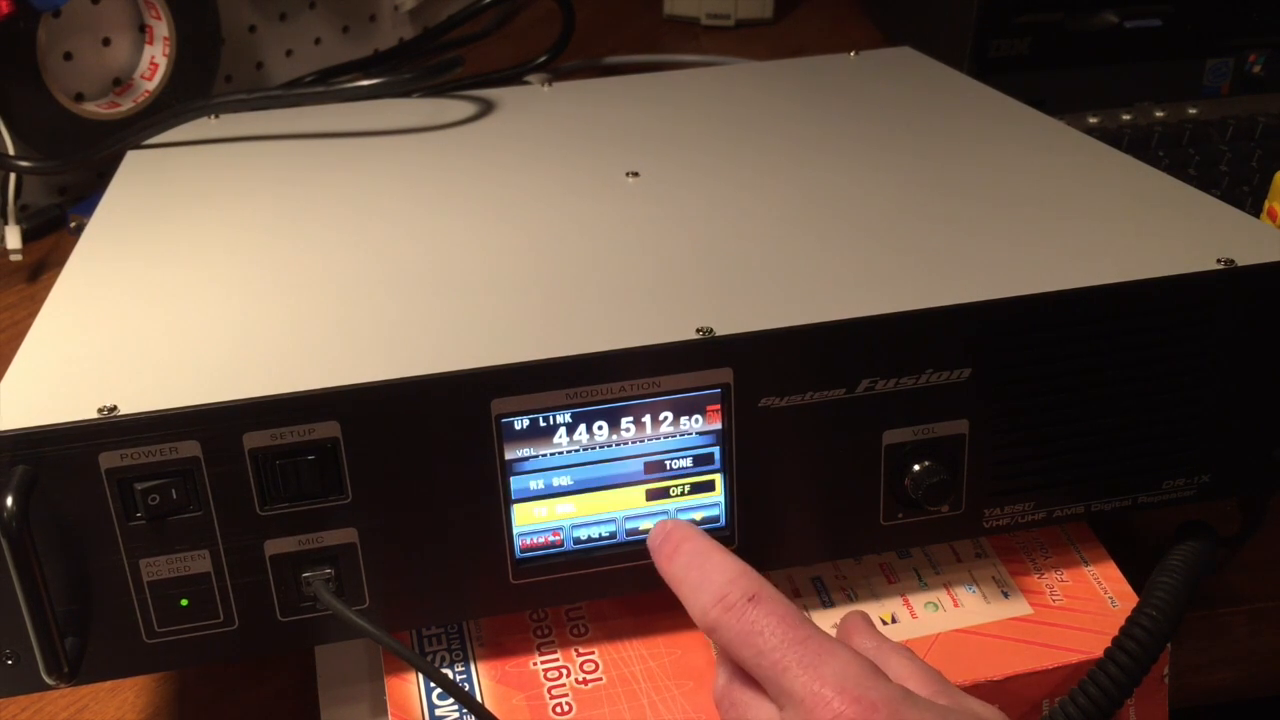
{"action": "left_click", "coordinate": [678, 492]}
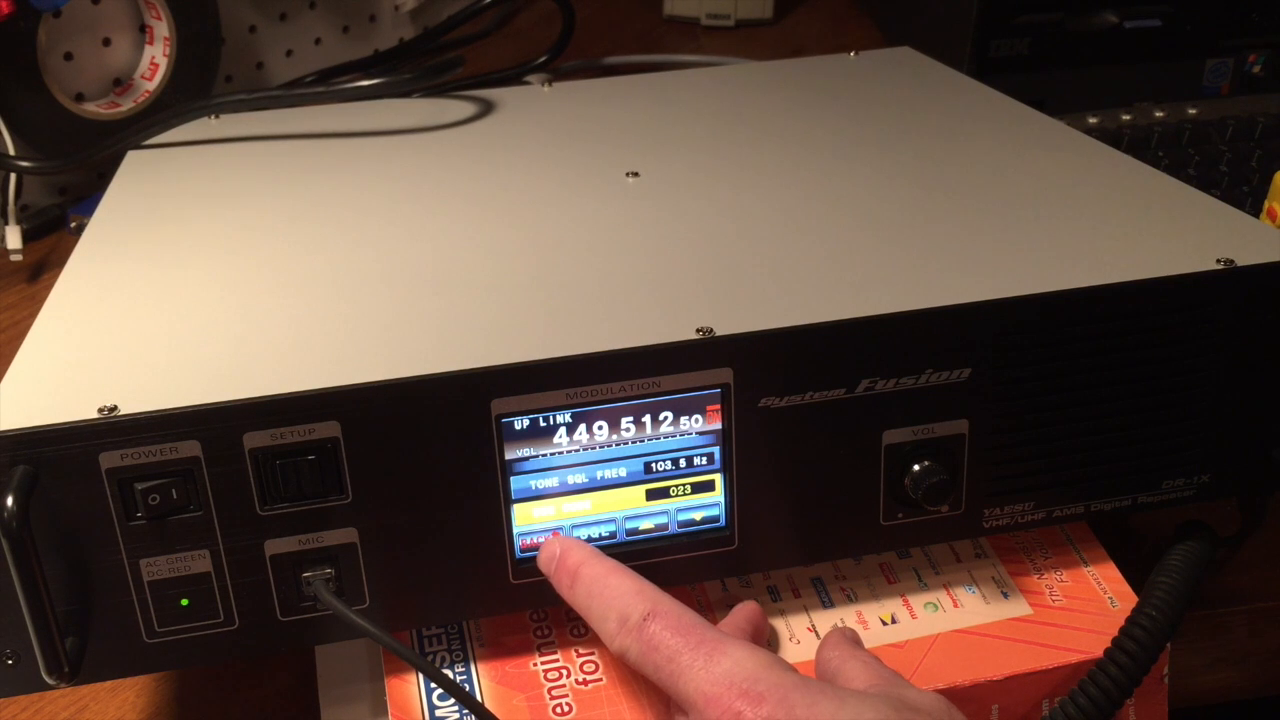
{"action": "left_click", "coordinate": [544, 540]}
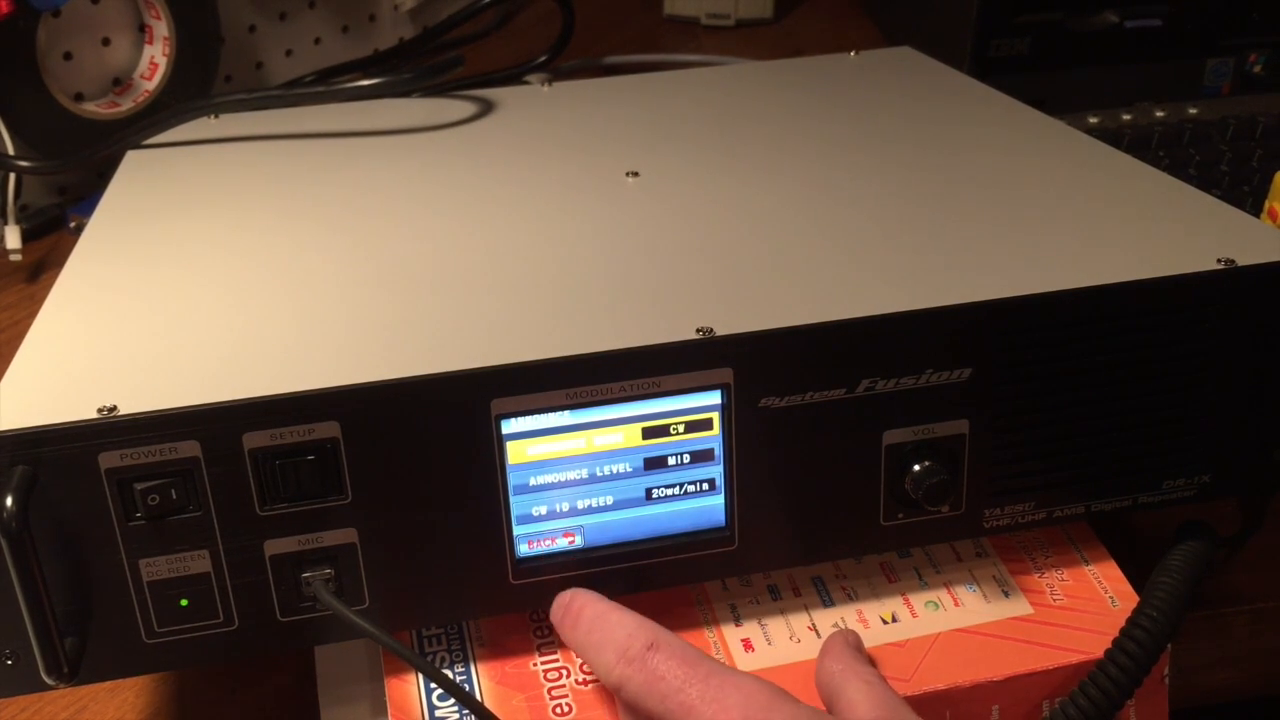
{"action": "left_click", "coordinate": [552, 540]}
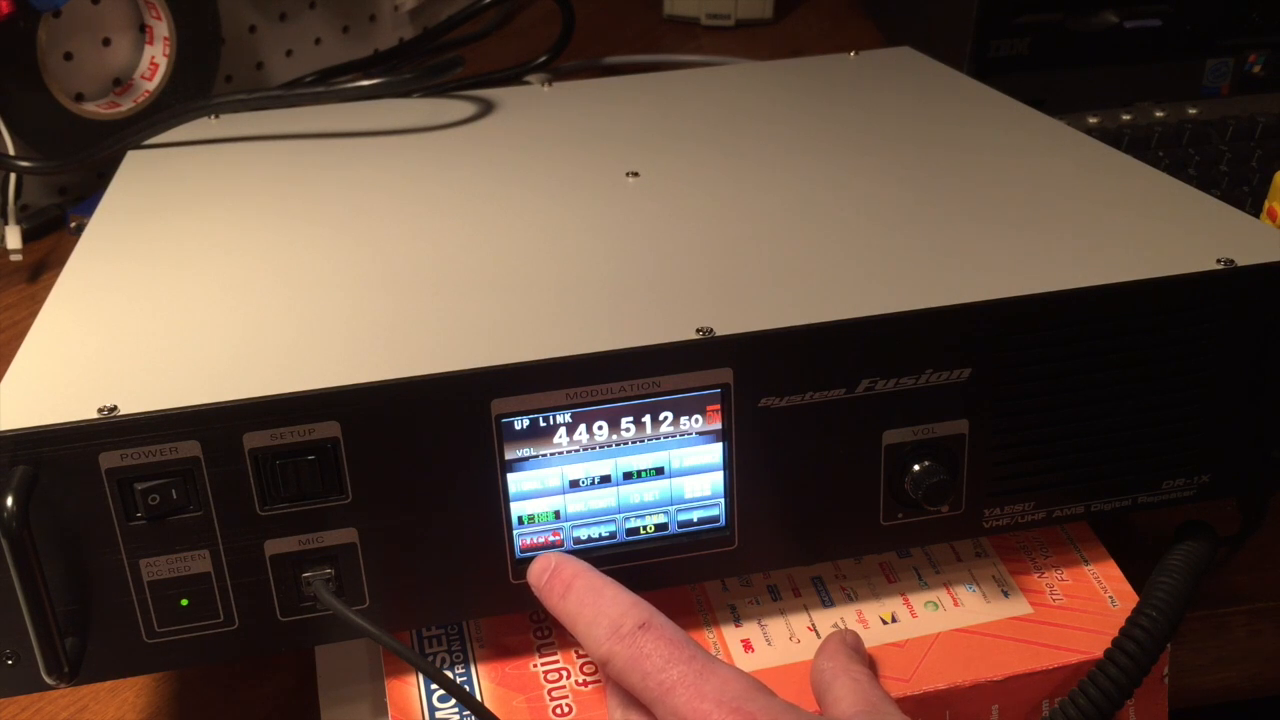
Exit setup with 449.51250/444.51250 stored and cycle POWER off and on
{"action": "left_click", "coordinate": [540, 538]}
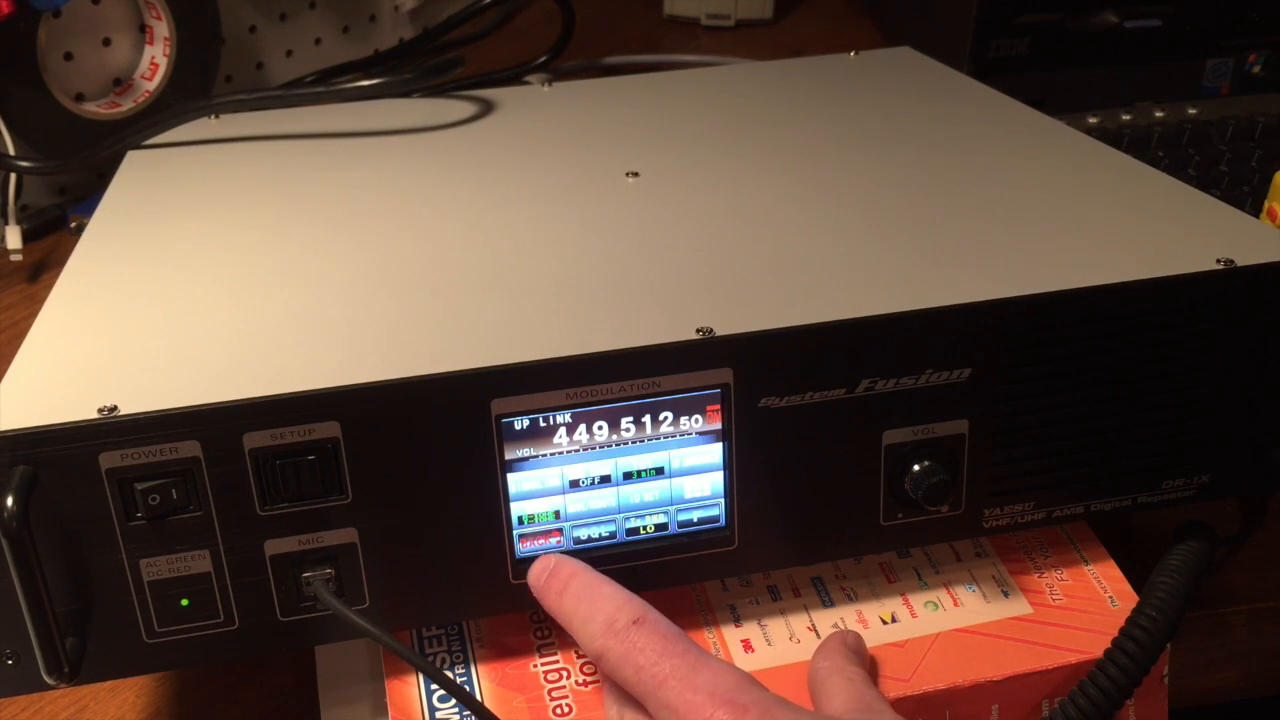
{"action": "left_click", "coordinate": [540, 540]}
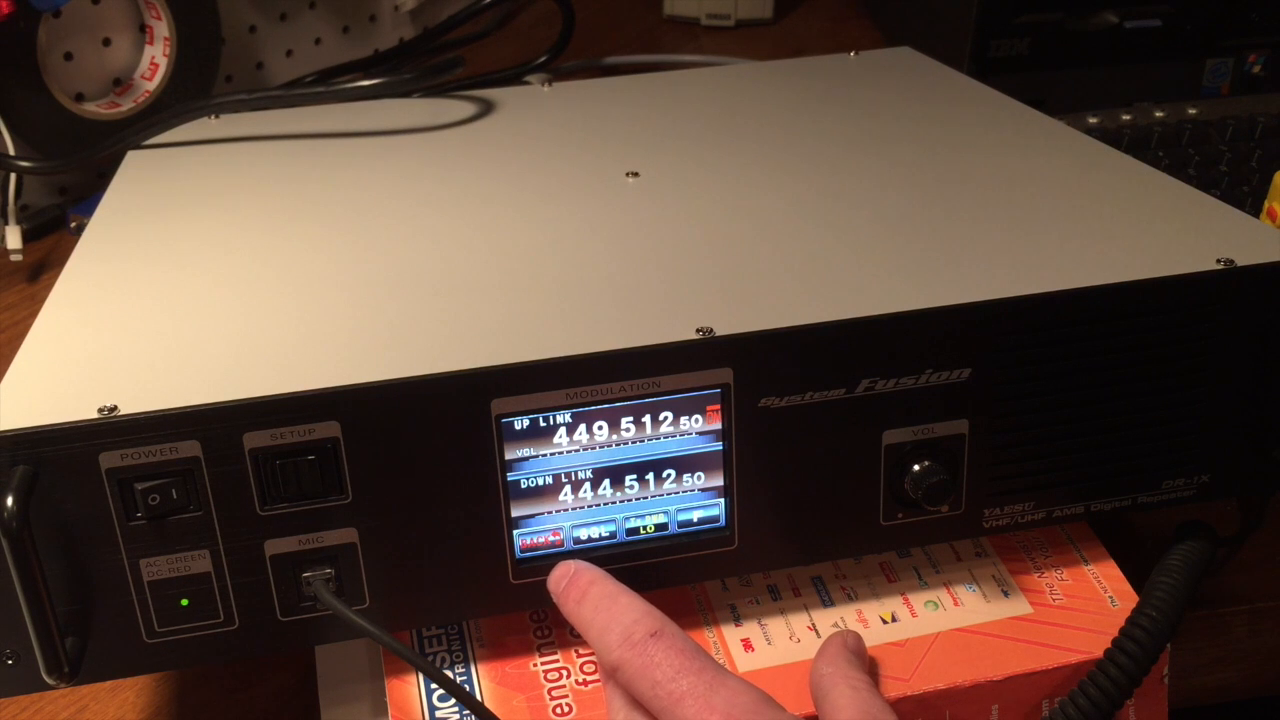
{"action": "left_click", "coordinate": [160, 496]}
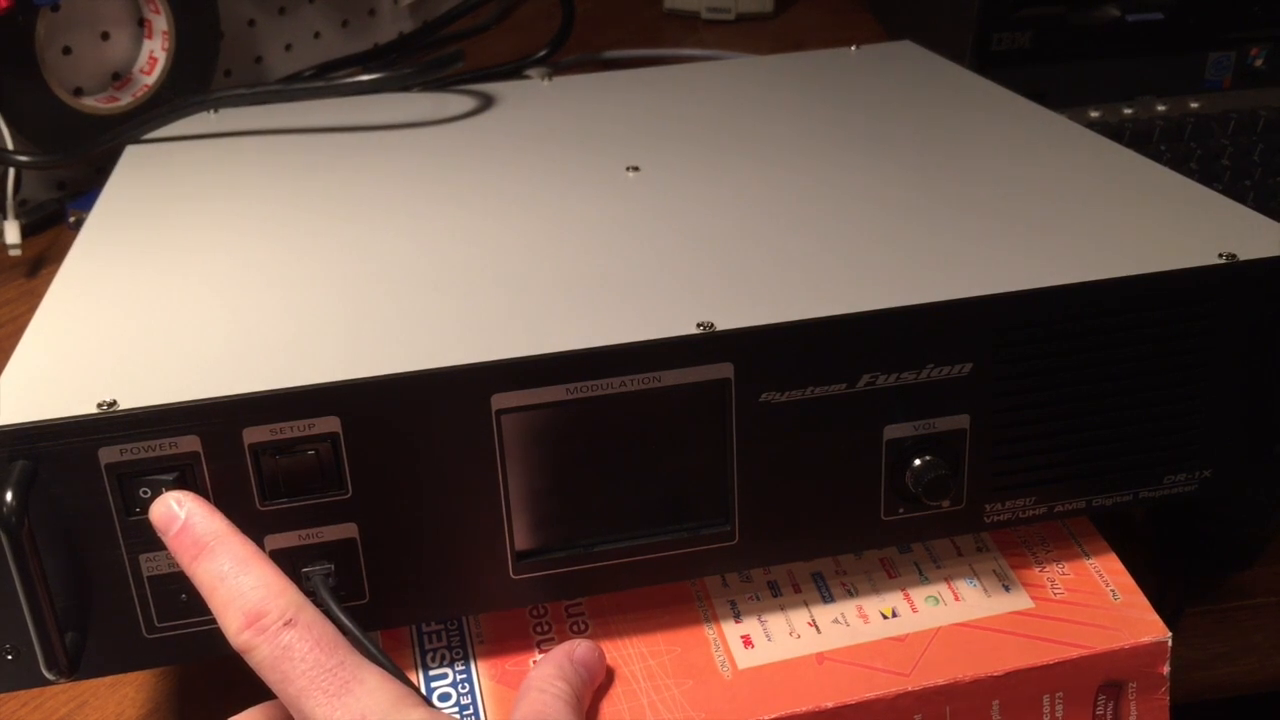
{"action": "left_click", "coordinate": [160, 486]}
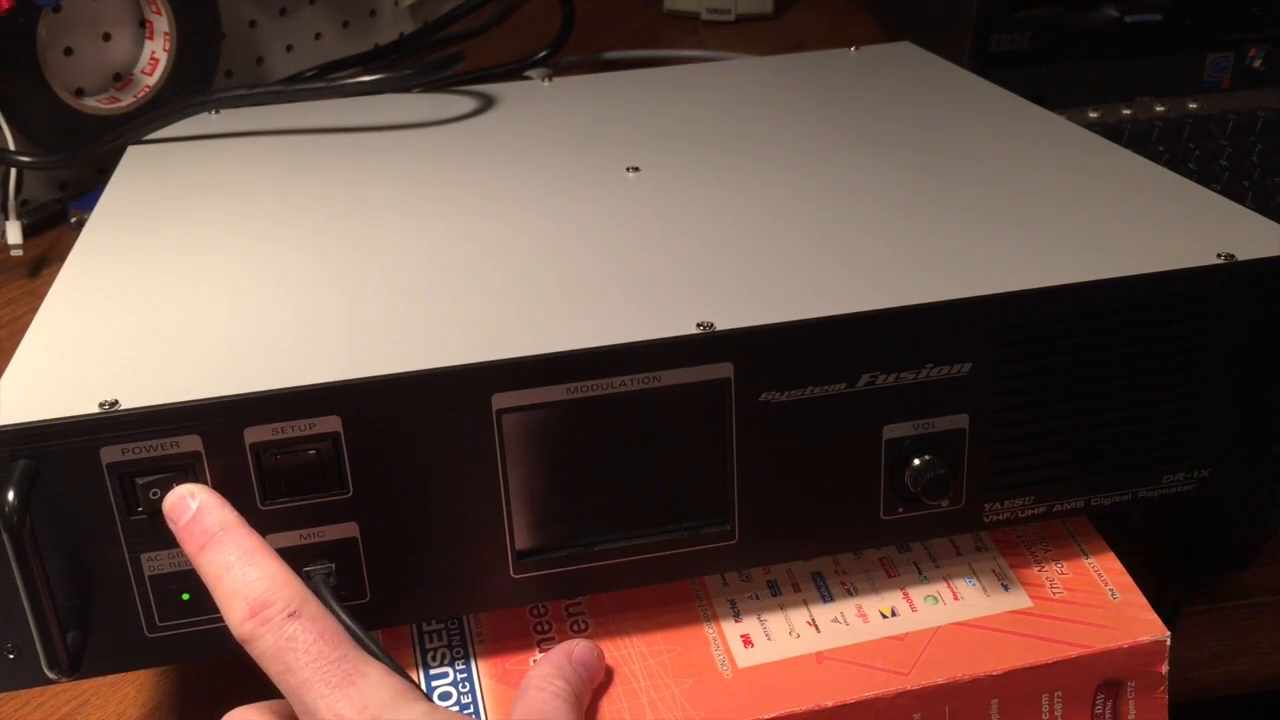
{"action": "left_click", "coordinate": [162, 490]}
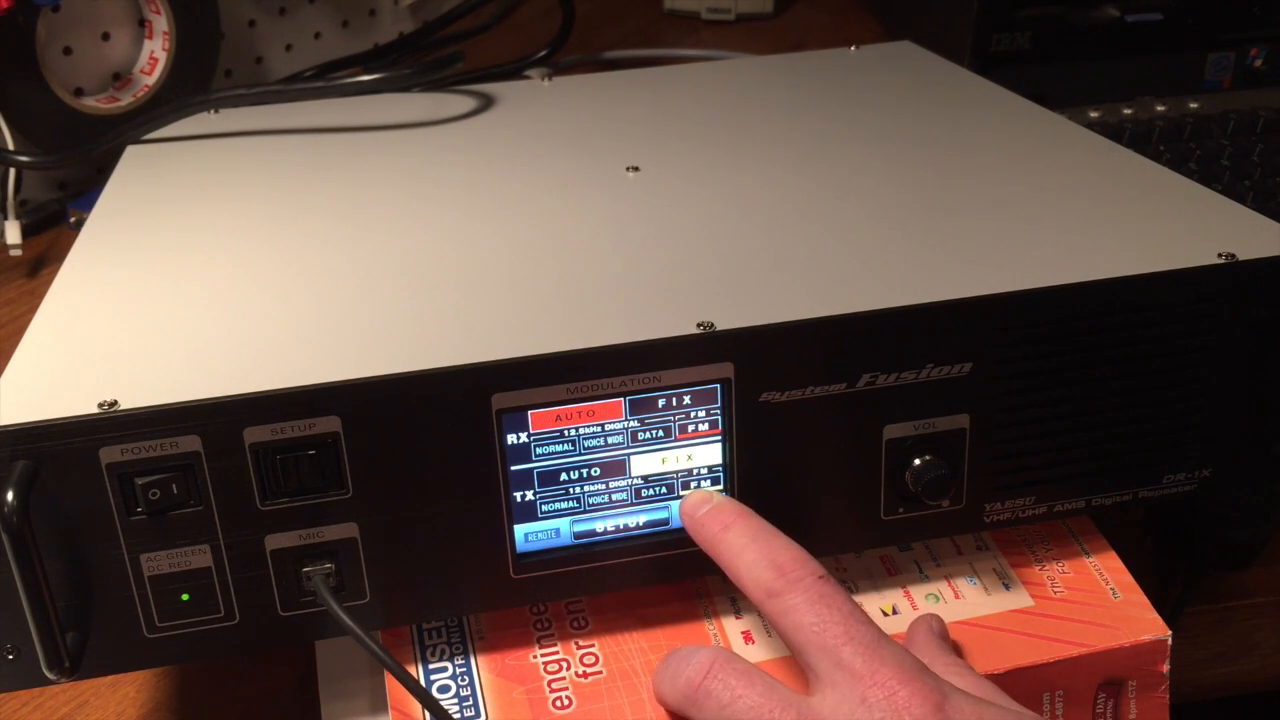
Leave RX on AUTO, set TX to FIX FM, and return to SETUP
{"action": "left_click", "coordinate": [704, 428]}
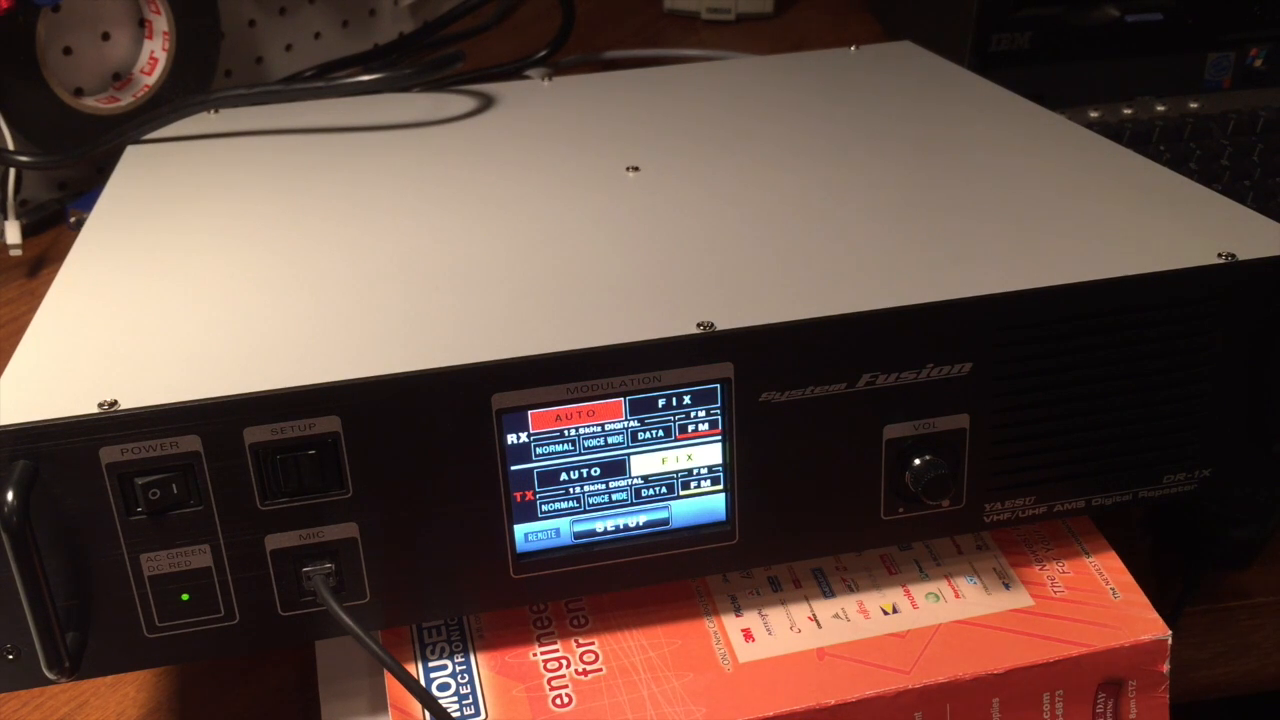
{"action": "left_click", "coordinate": [612, 528]}
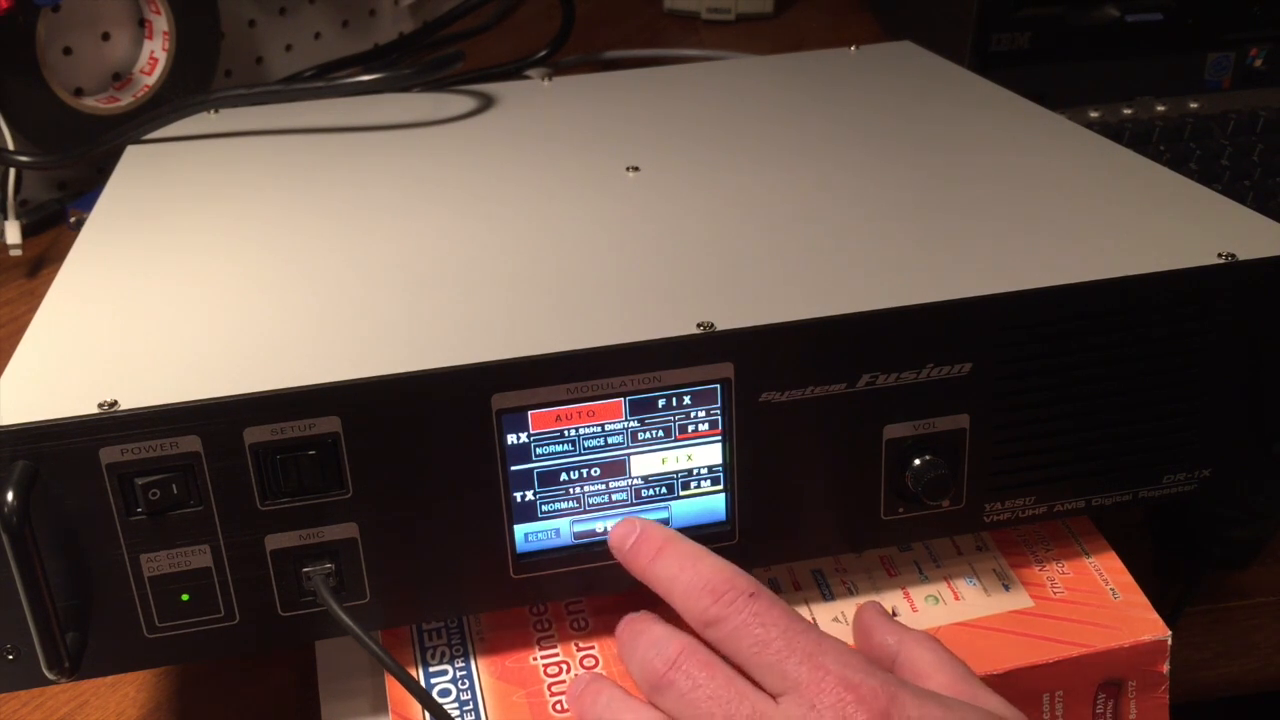
{"action": "left_click", "coordinate": [600, 528]}
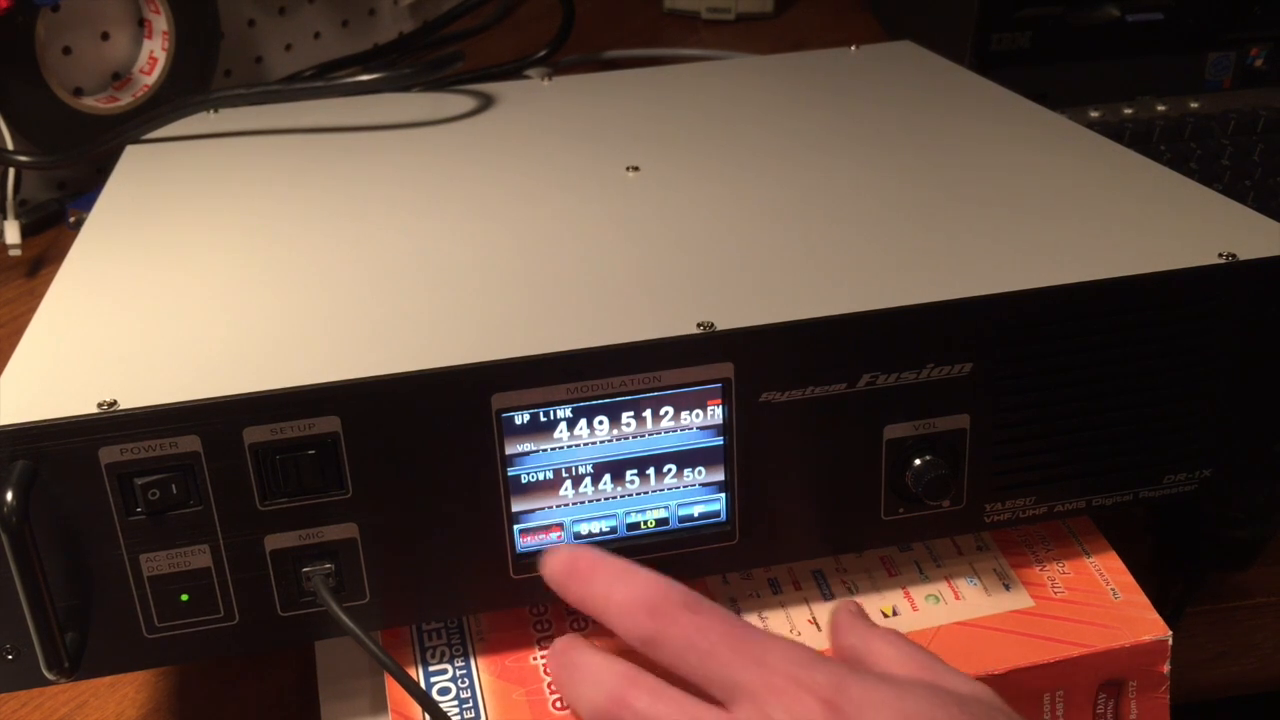
After checking the frequency pair and test-transmitting, return to the mode screen
{"action": "left_click", "coordinate": [540, 532]}
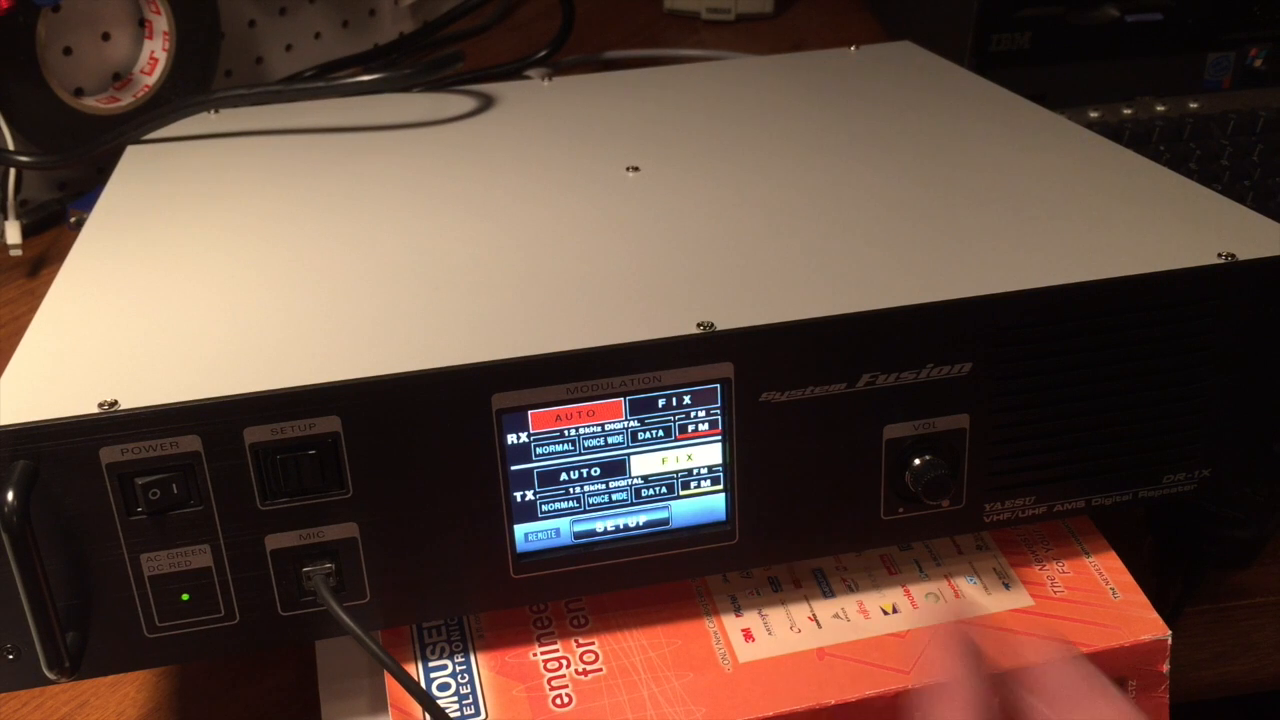